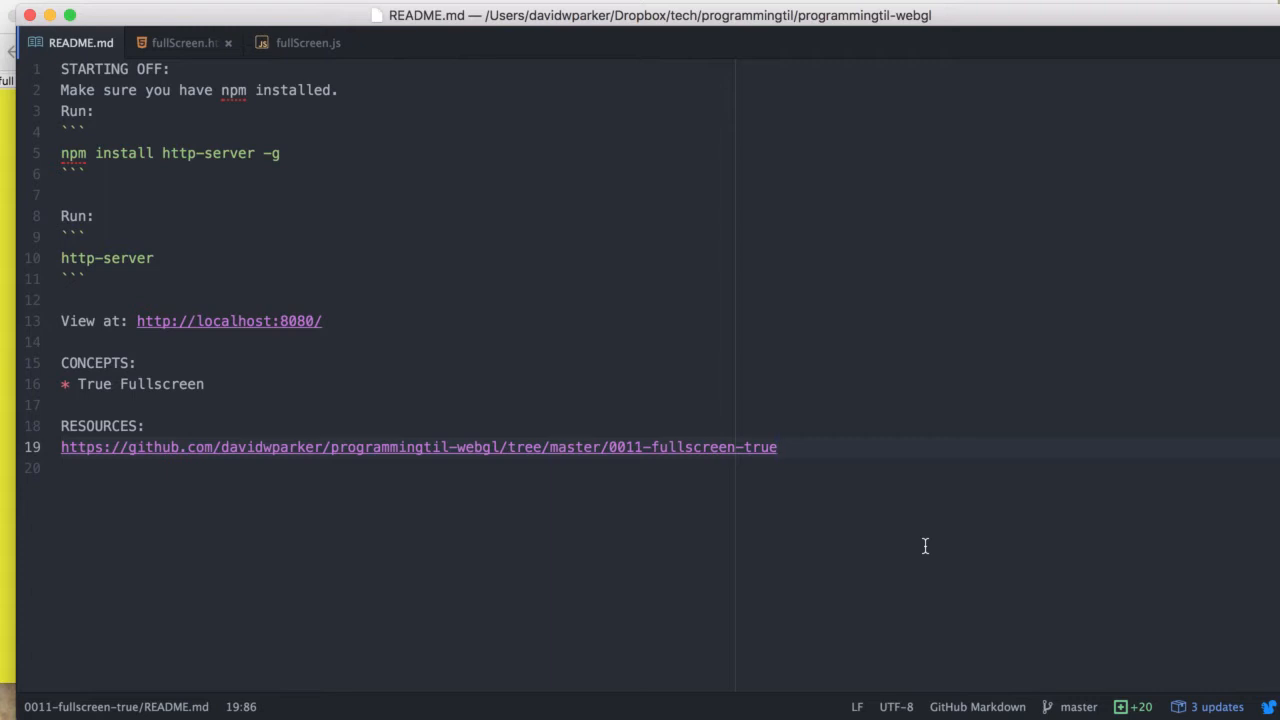
Step: Toggle the canvas demo into and out of fullscreen, then view the console's resizer-ing logs in Chrome
left_click(778, 447)
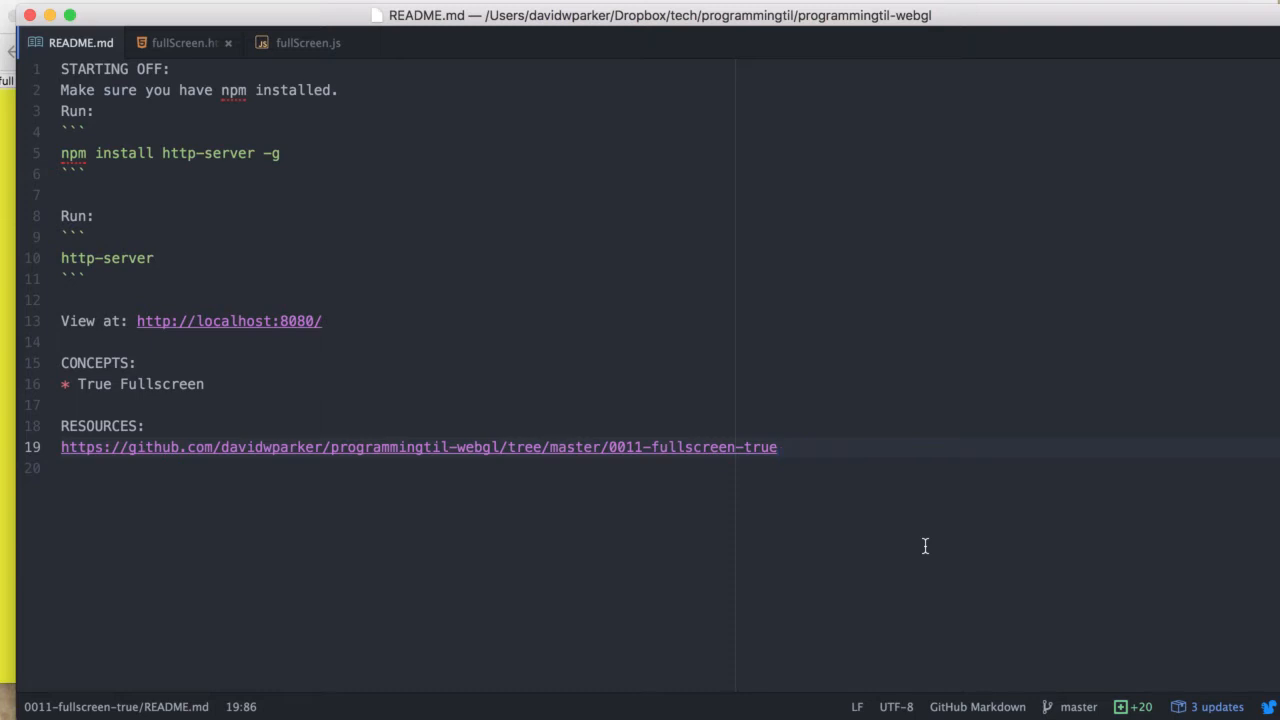
left_click(778, 447)
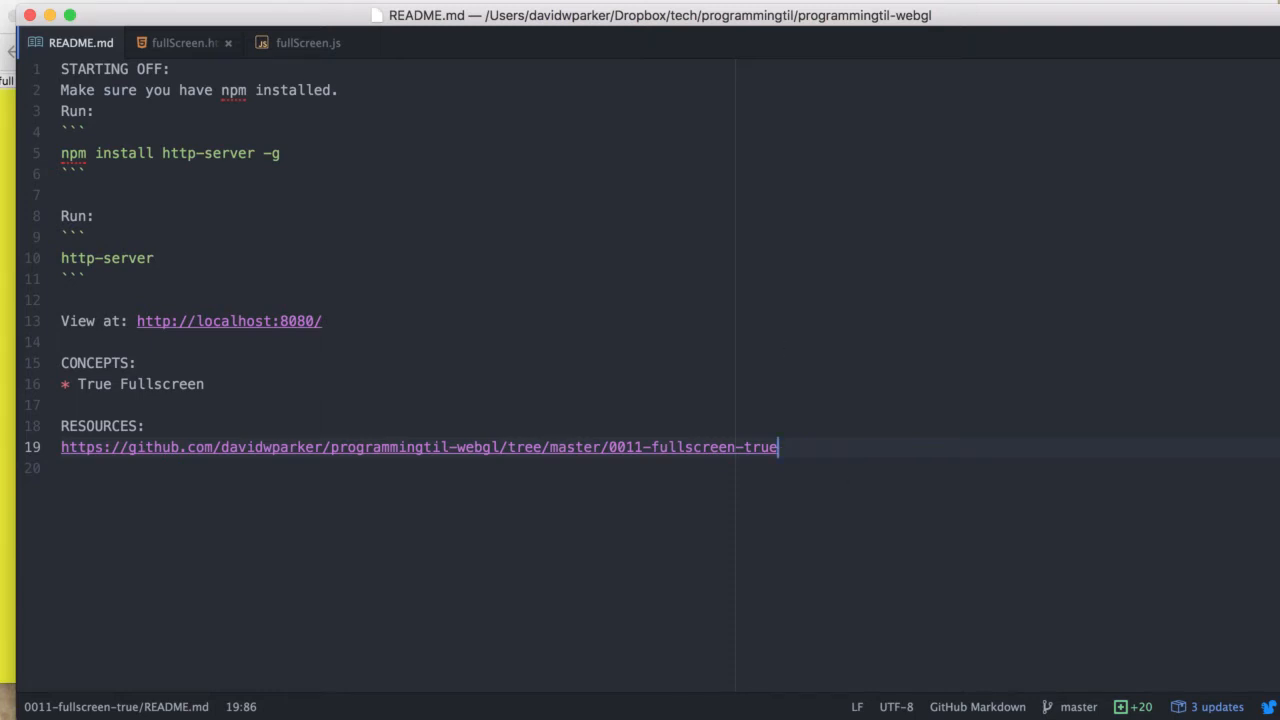
left_click(183, 42)
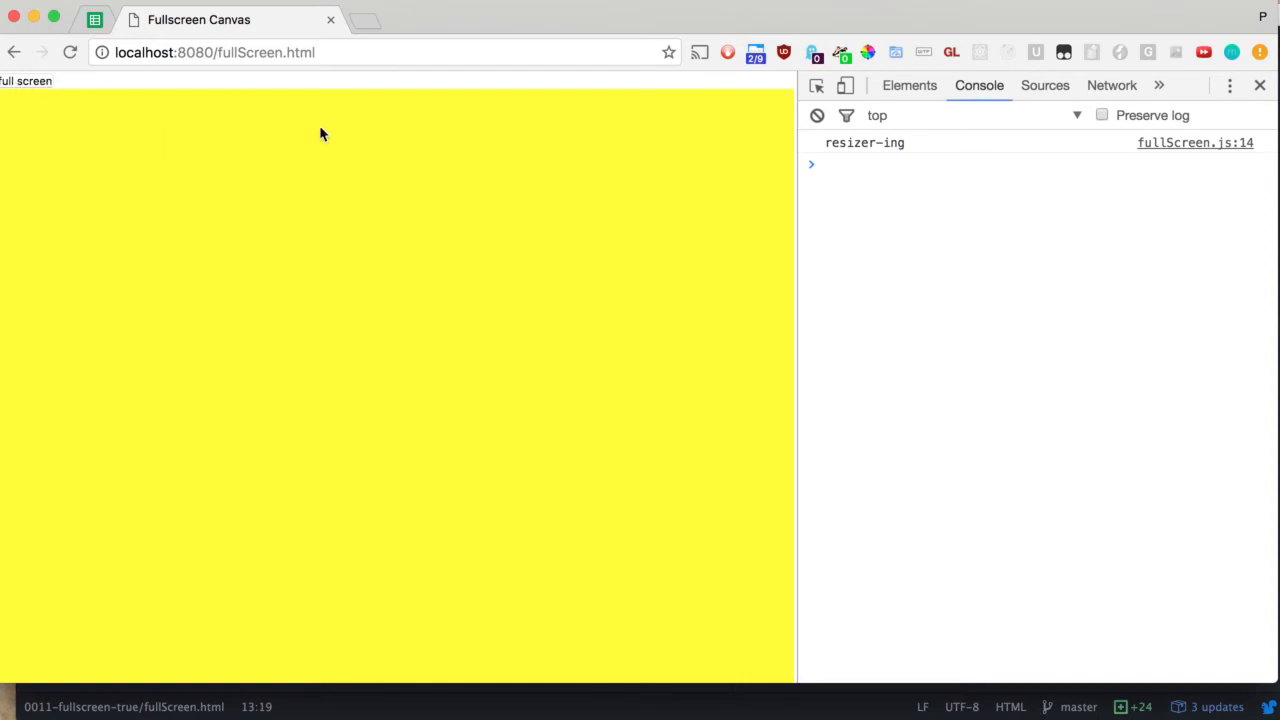
mouse_move(947, 204)
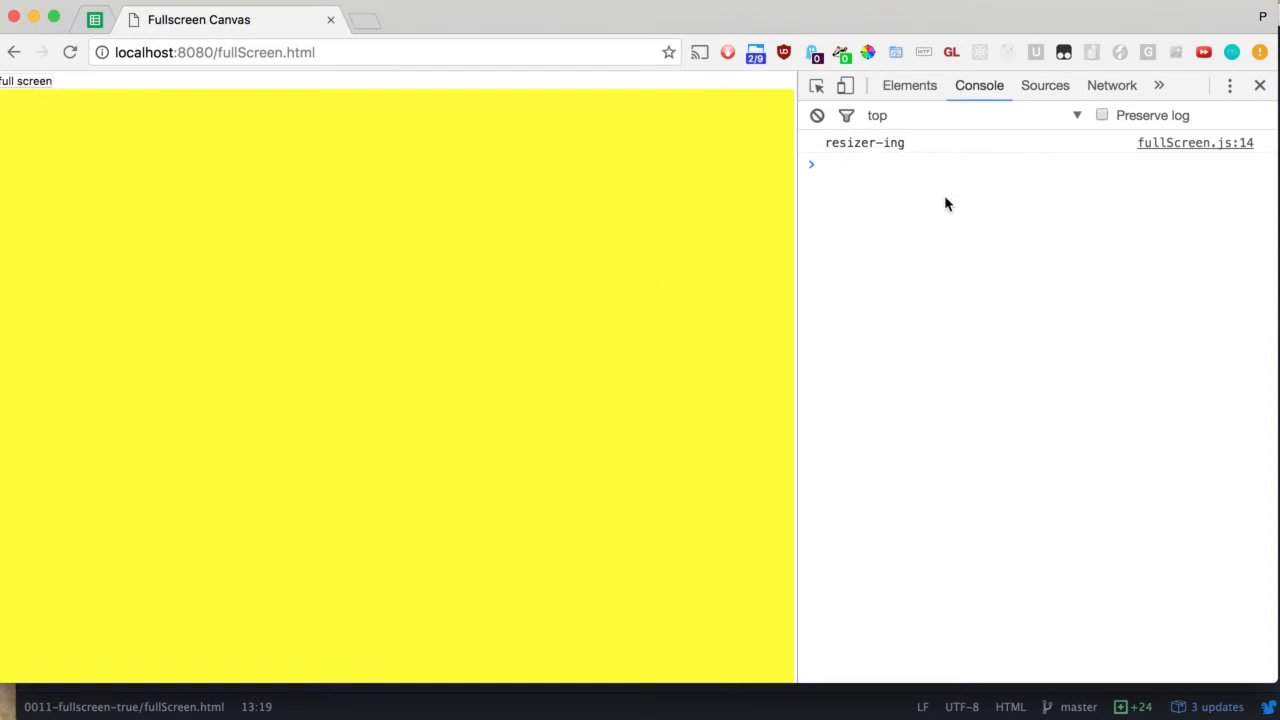
mouse_move(1218, 238)
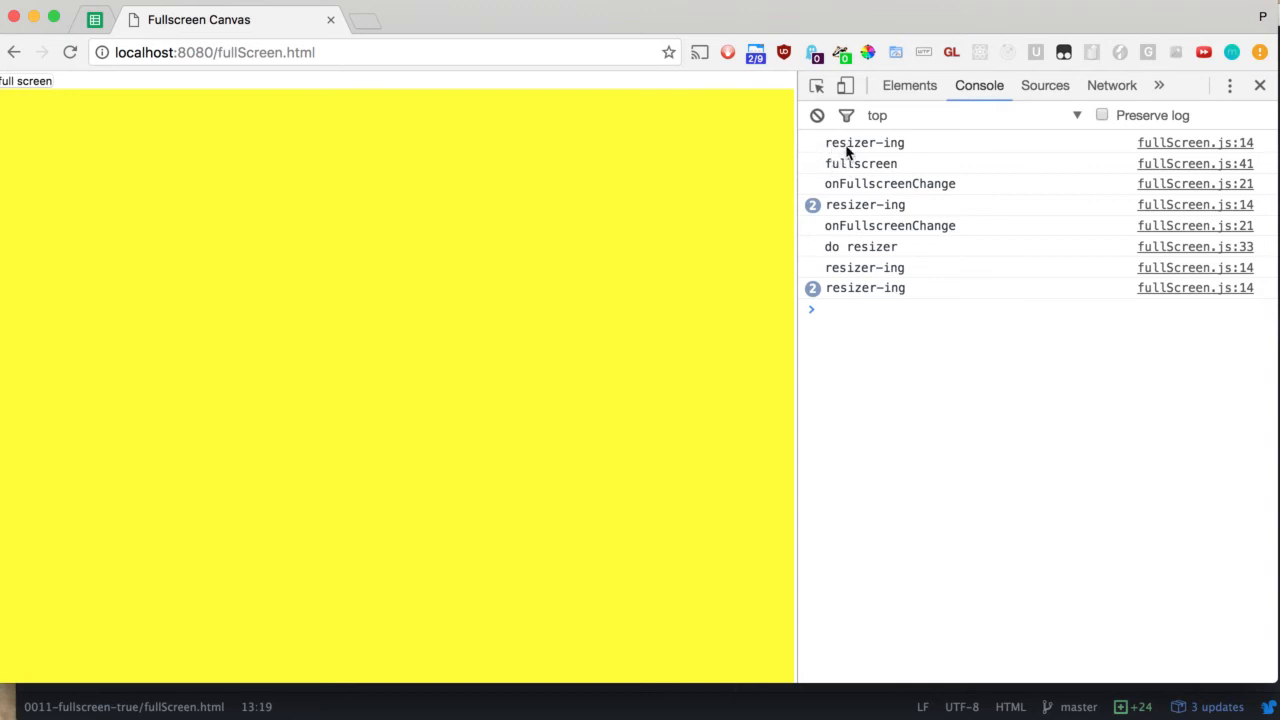
mouse_move(881, 164)
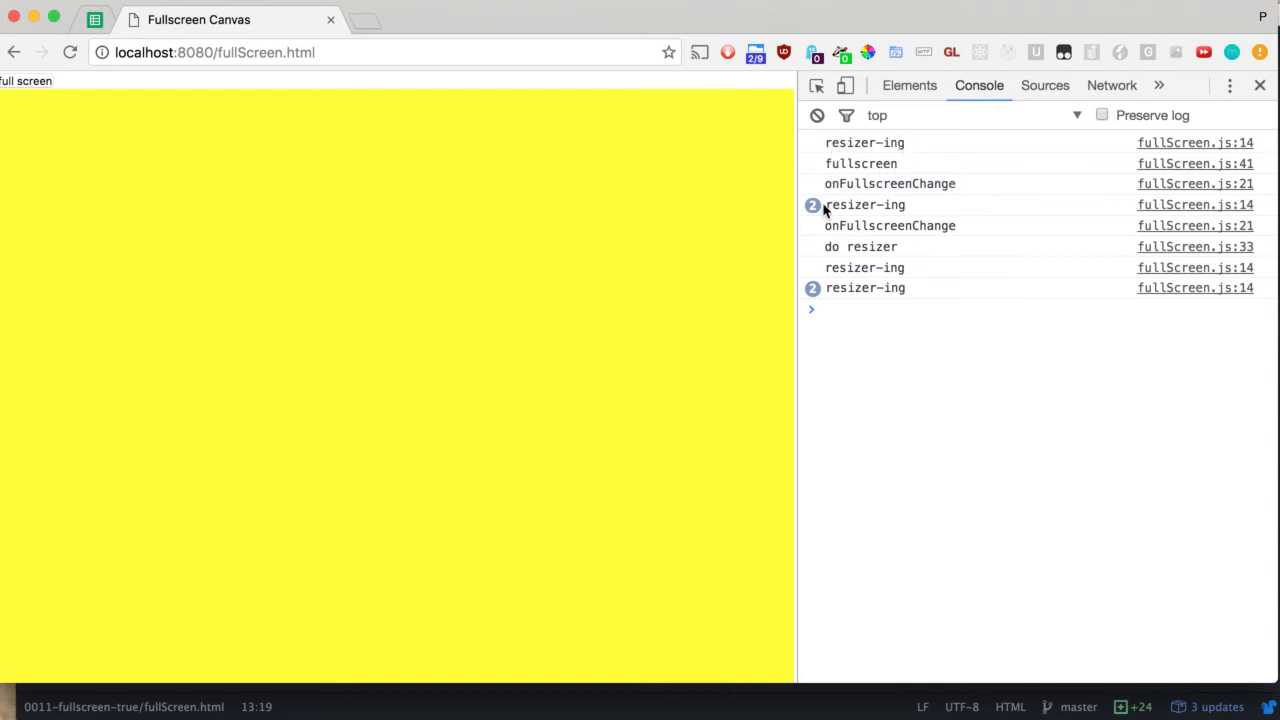
mouse_move(569, 329)
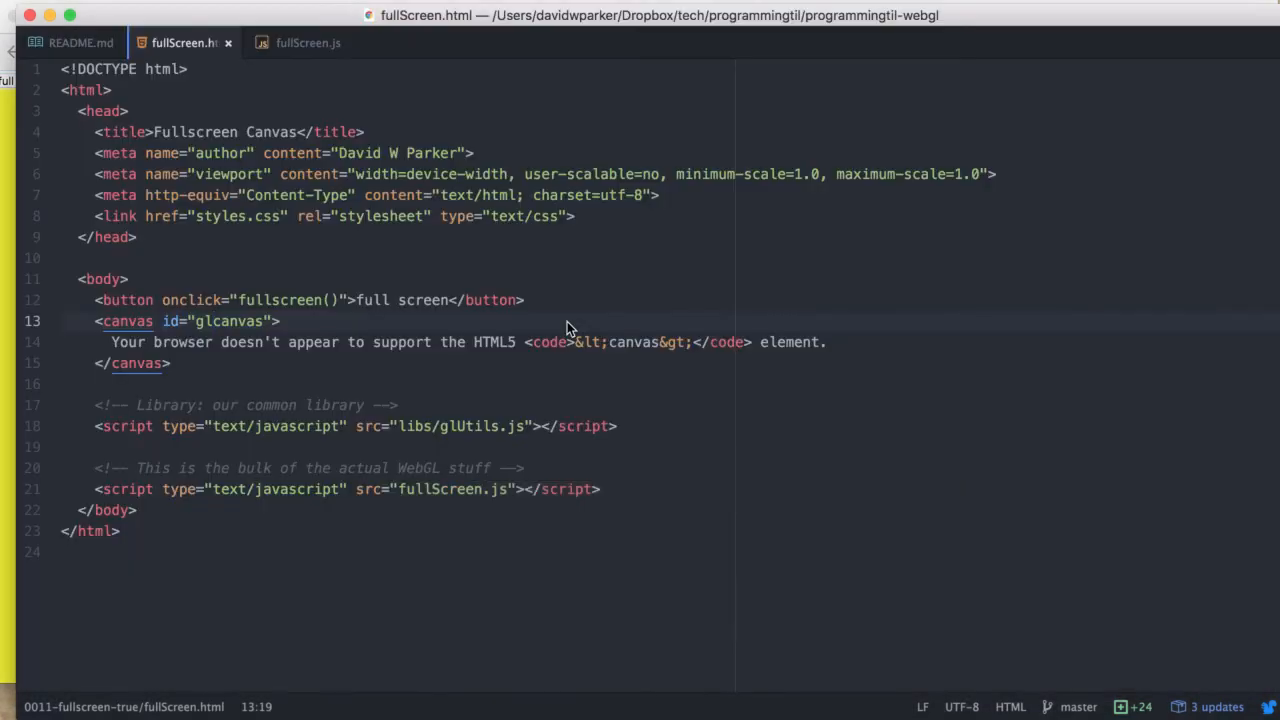
Step: View fullScreen.js in Atom and highlight mozFullScreenElement in the onFullscreenChange check
left_click(307, 42)
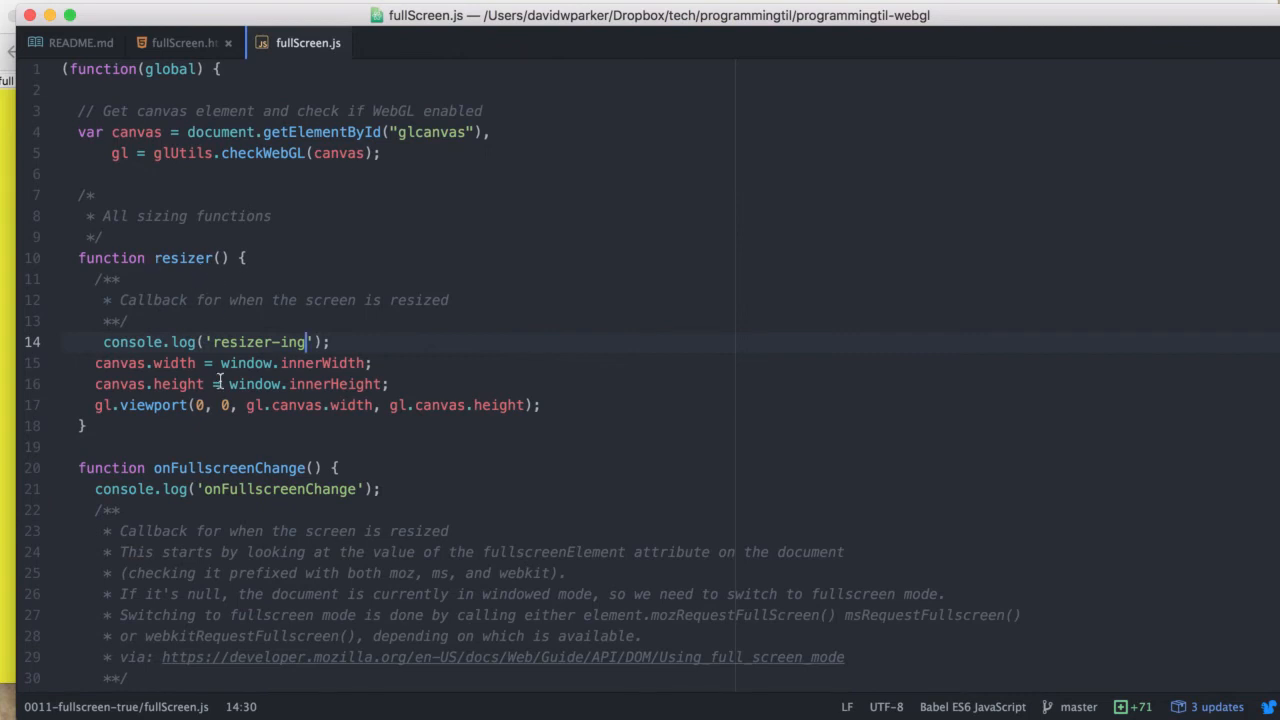
scroll("down", 3)
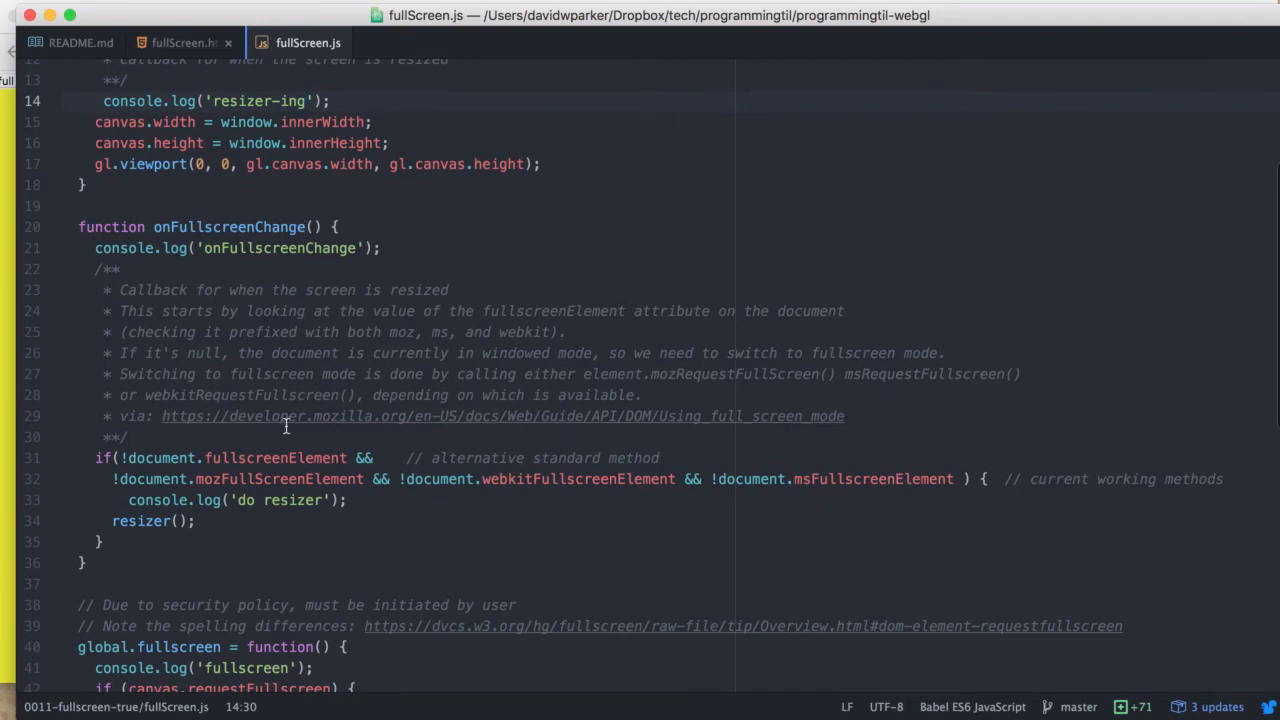
double_click(275, 458)
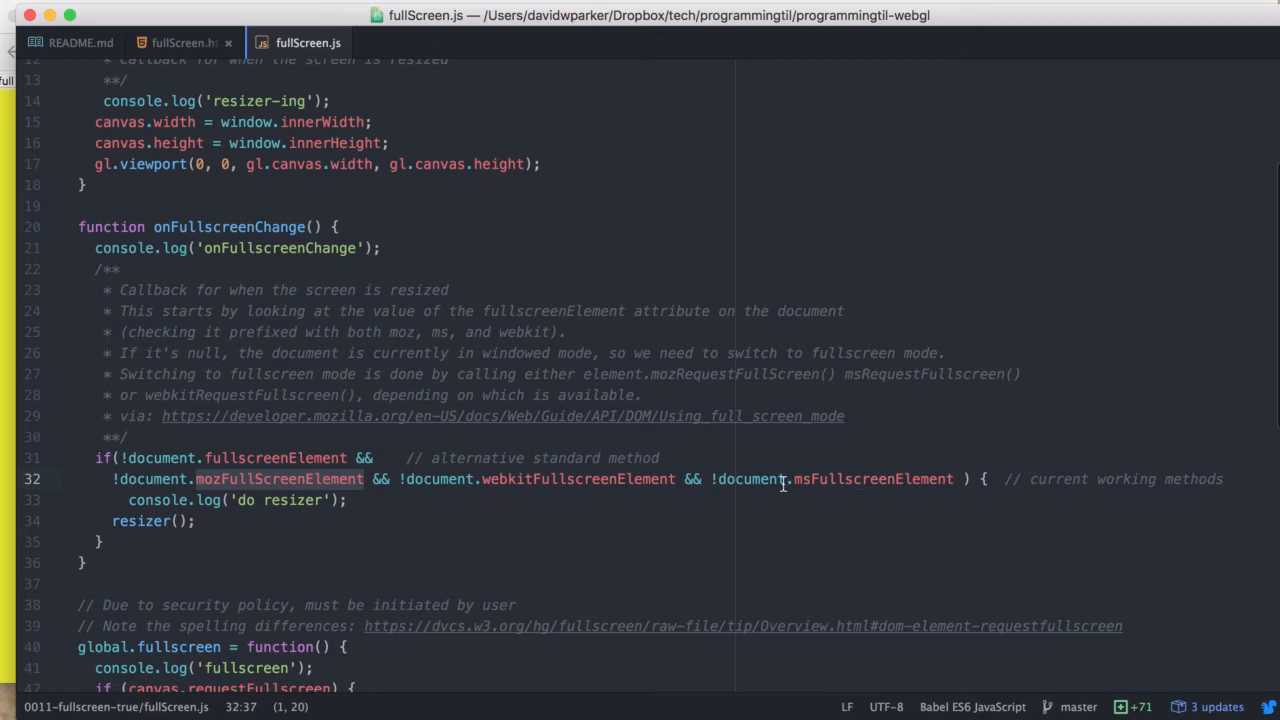
mouse_move(370, 500)
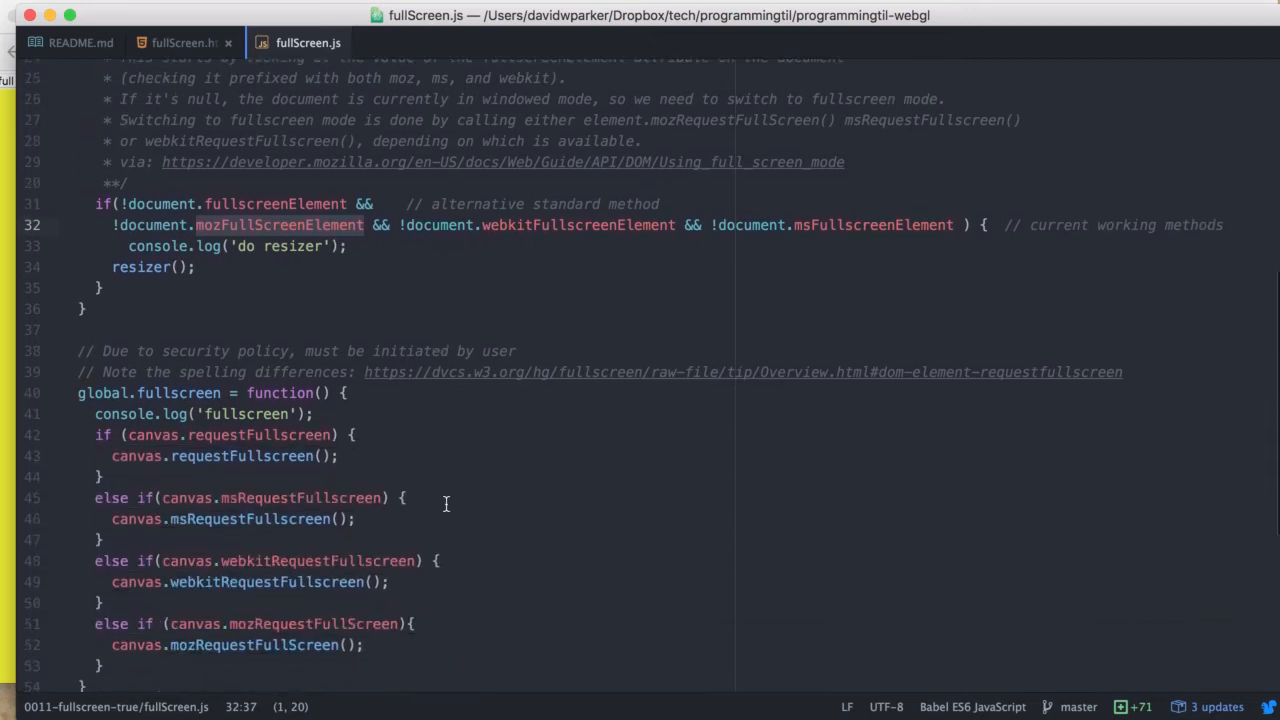
scroll("down", 3)
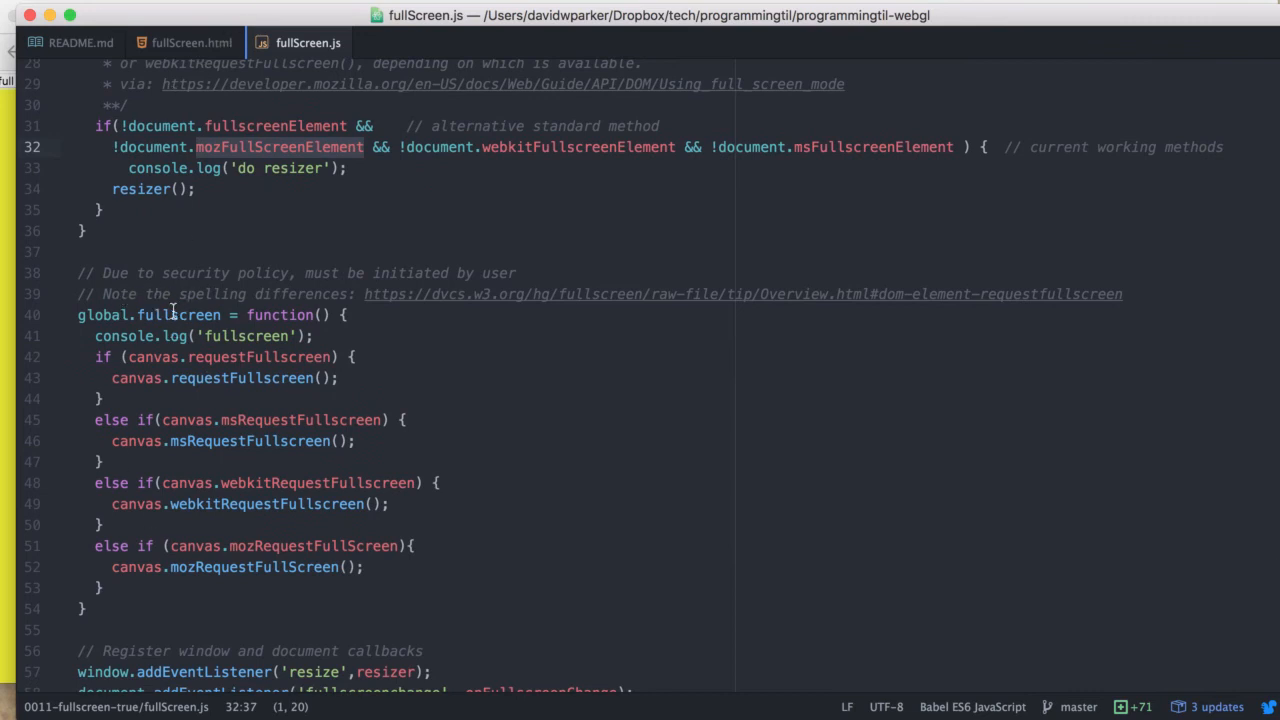
mouse_move(196, 357)
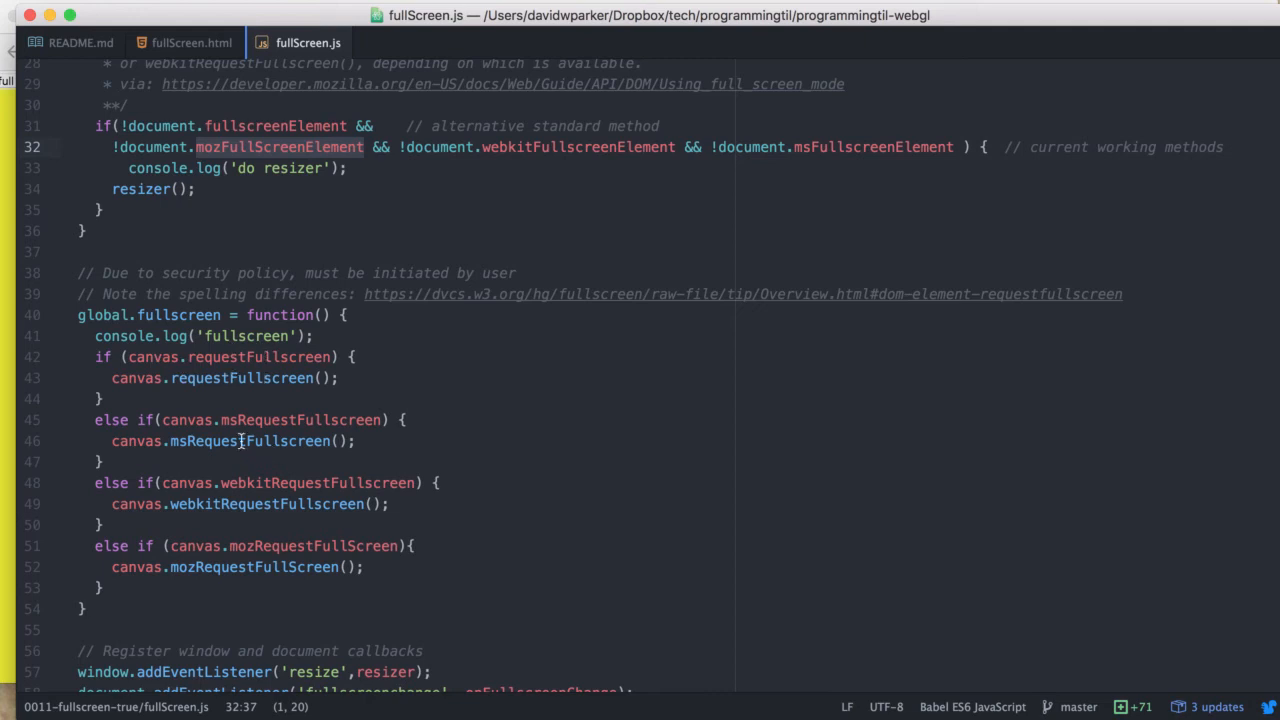
mouse_move(328, 513)
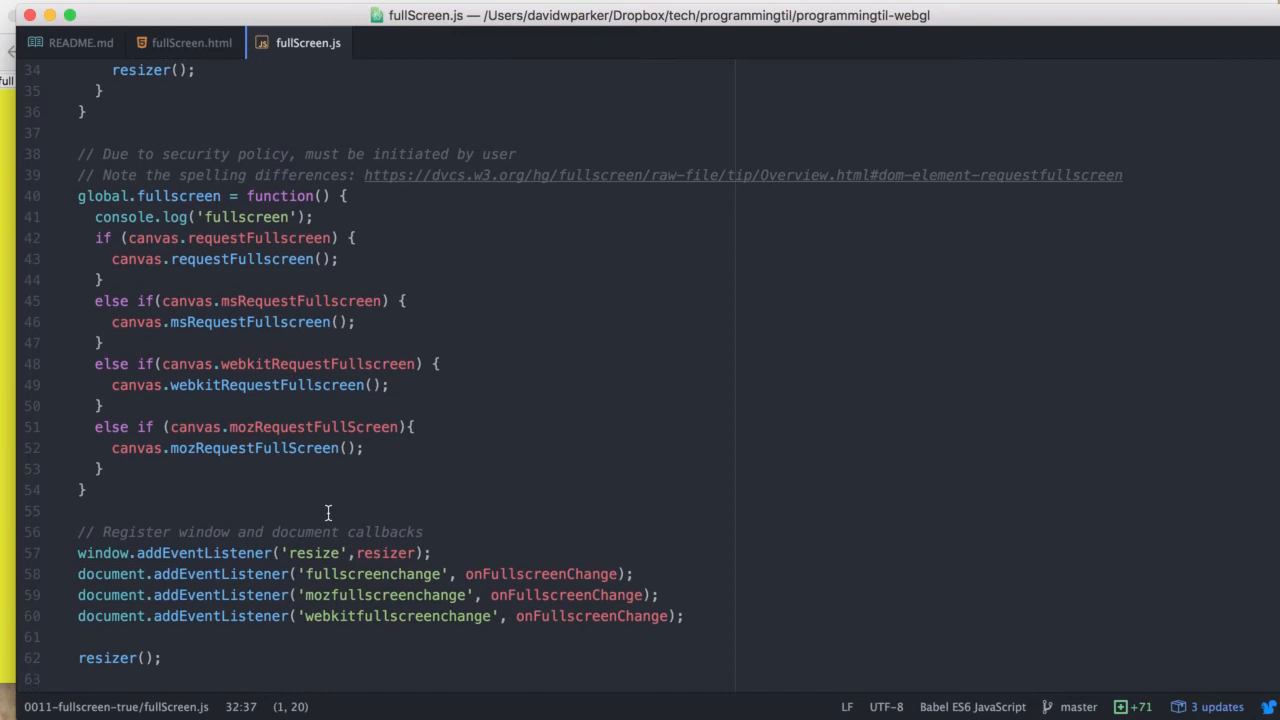
scroll("down", 3)
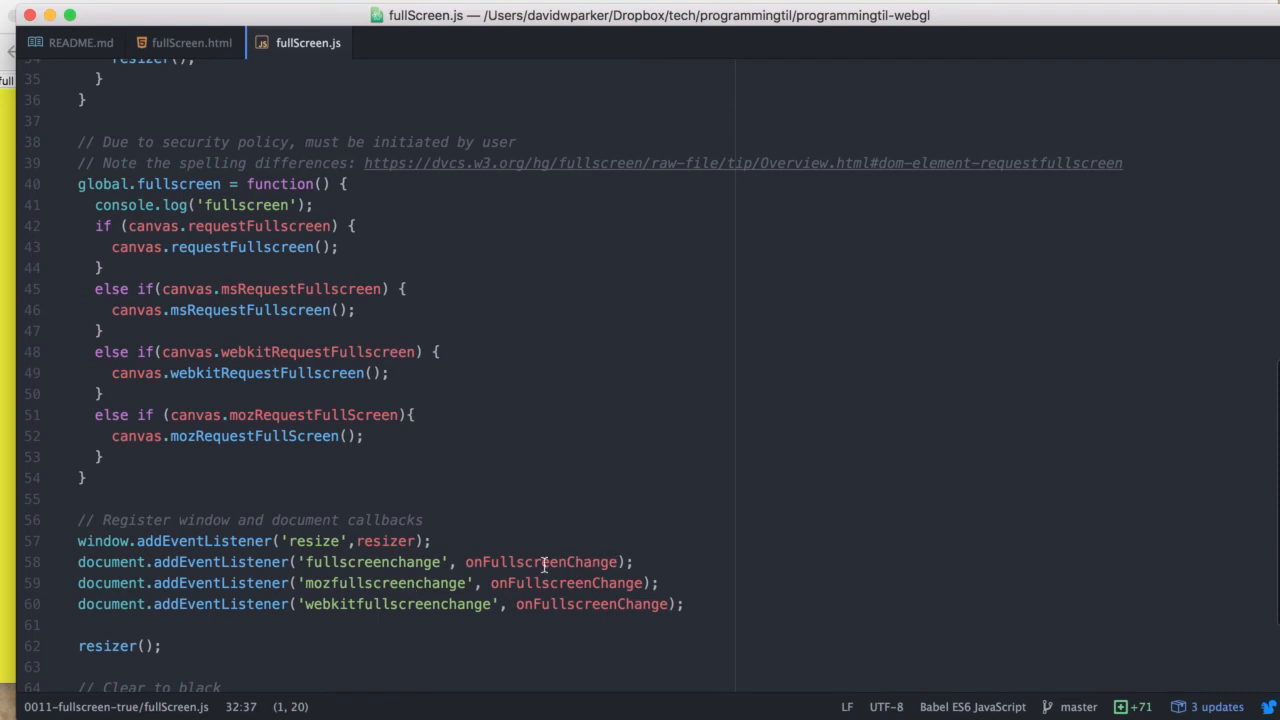
mouse_move(420, 604)
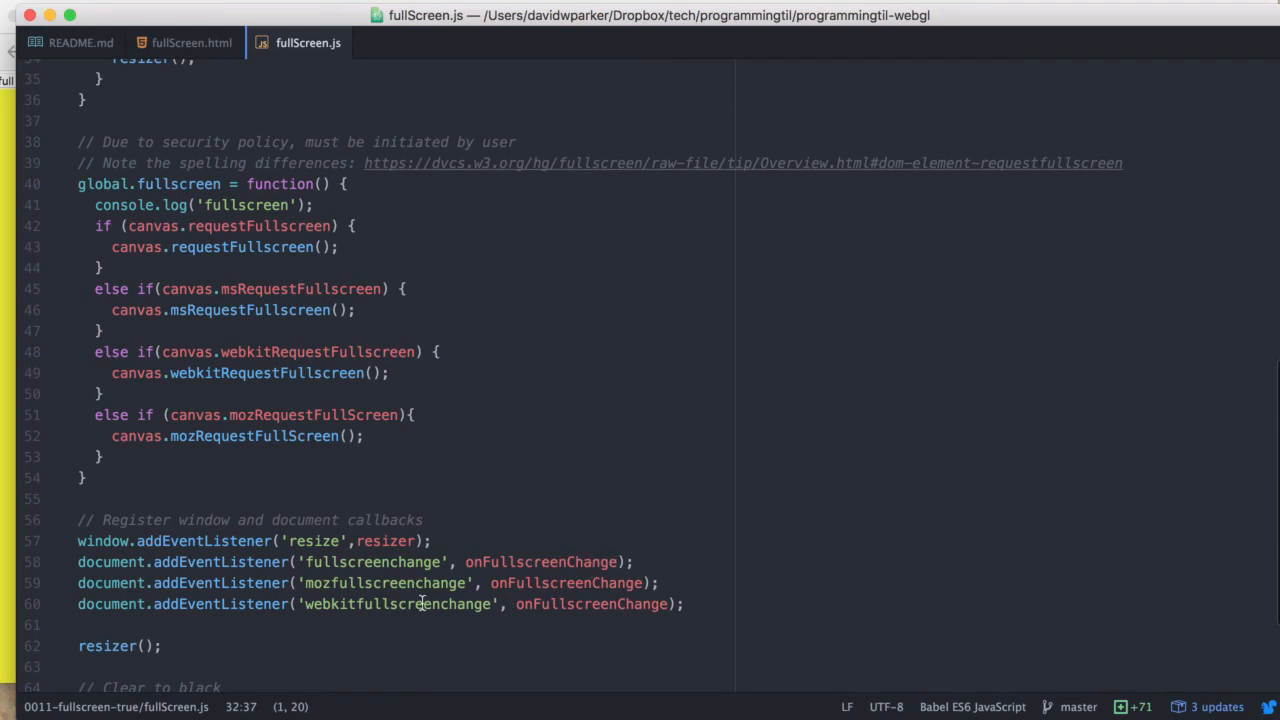
scroll("up", 3)
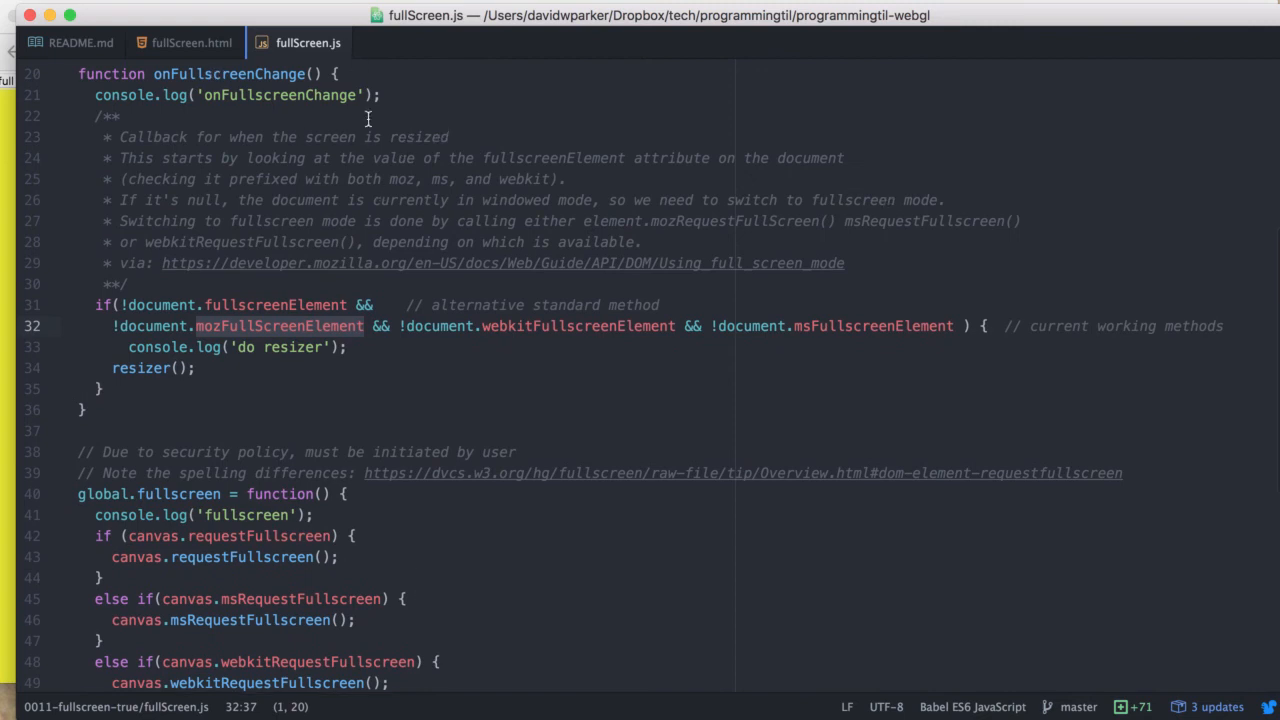
scroll("down", 3)
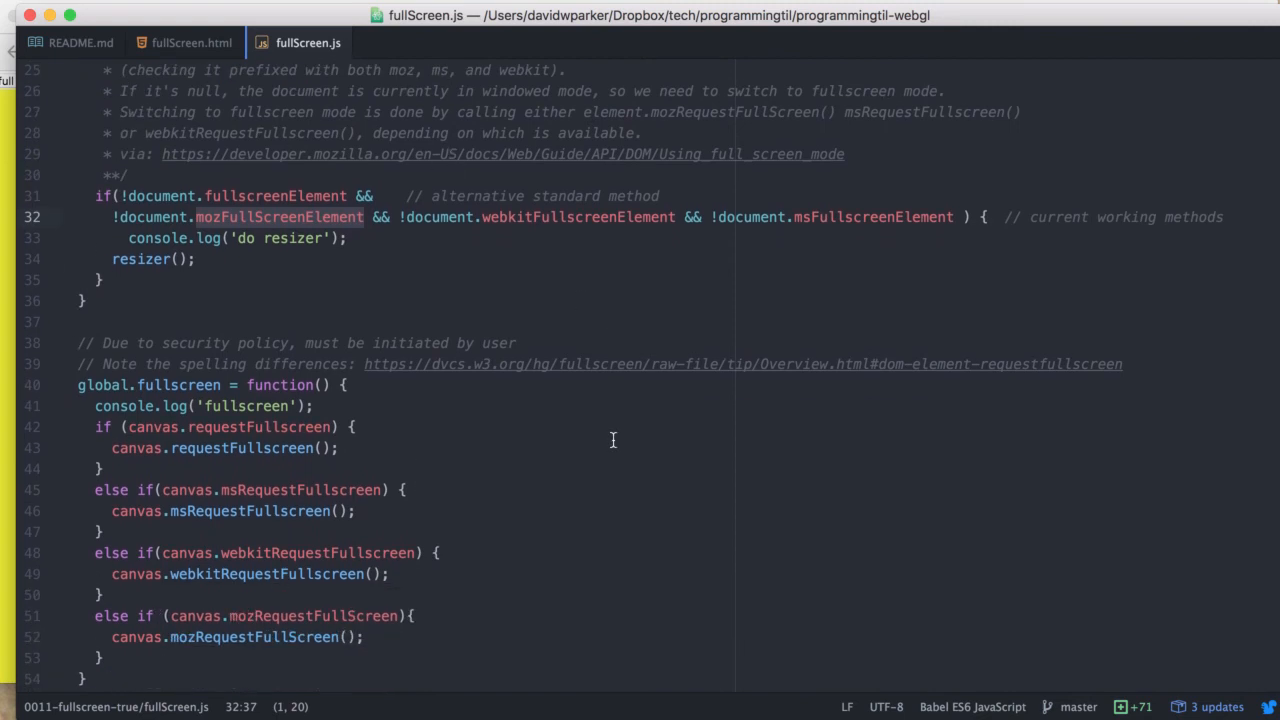
scroll("down", 3)
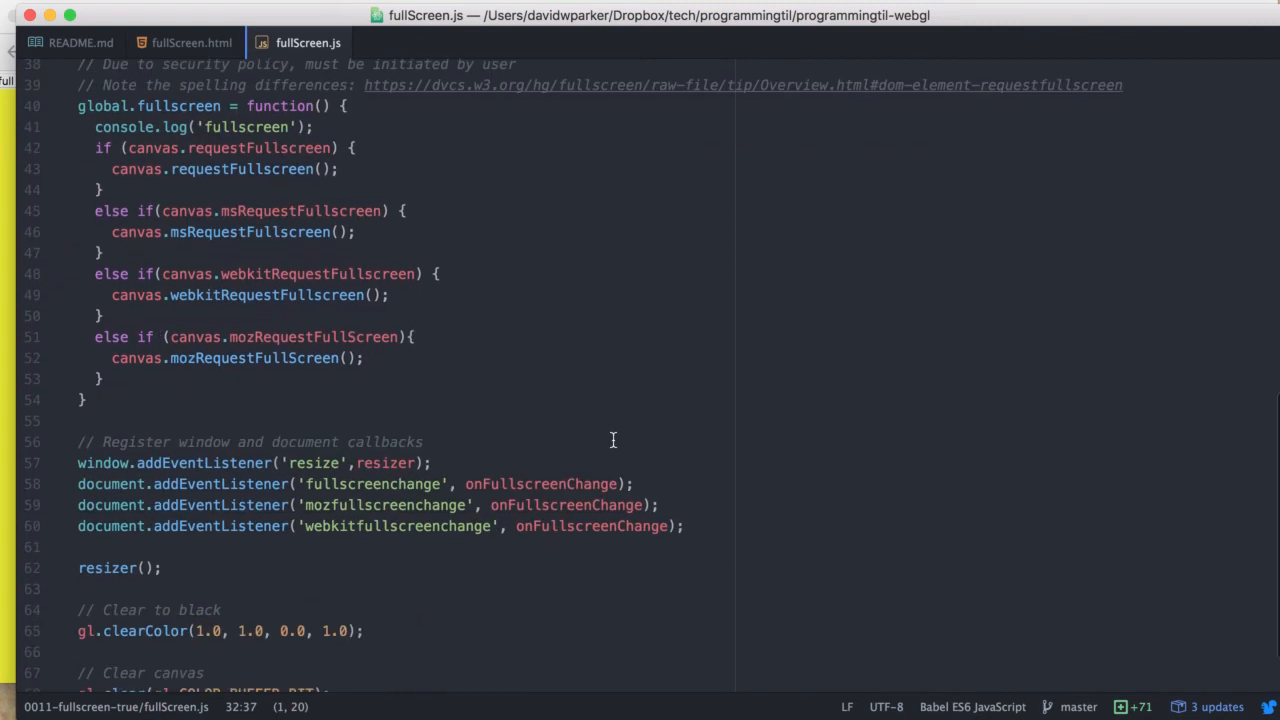
scroll("down", 3)
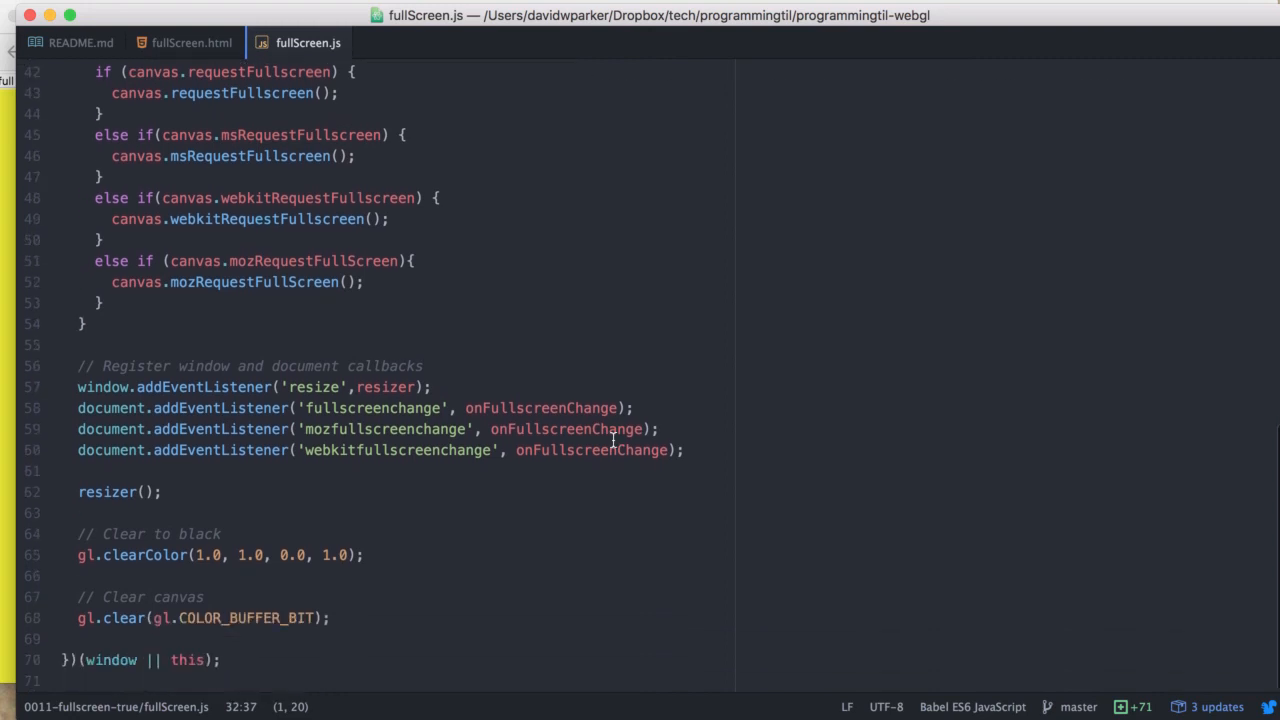